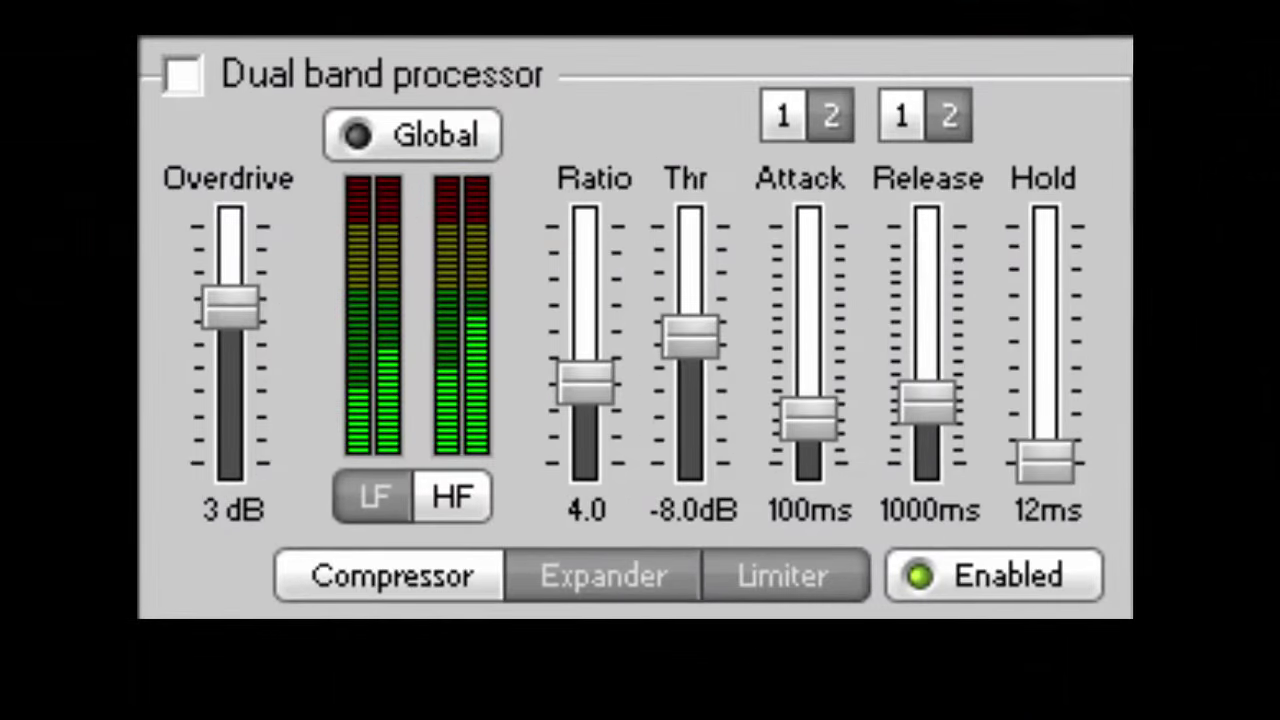
pyautogui.click(602, 574)
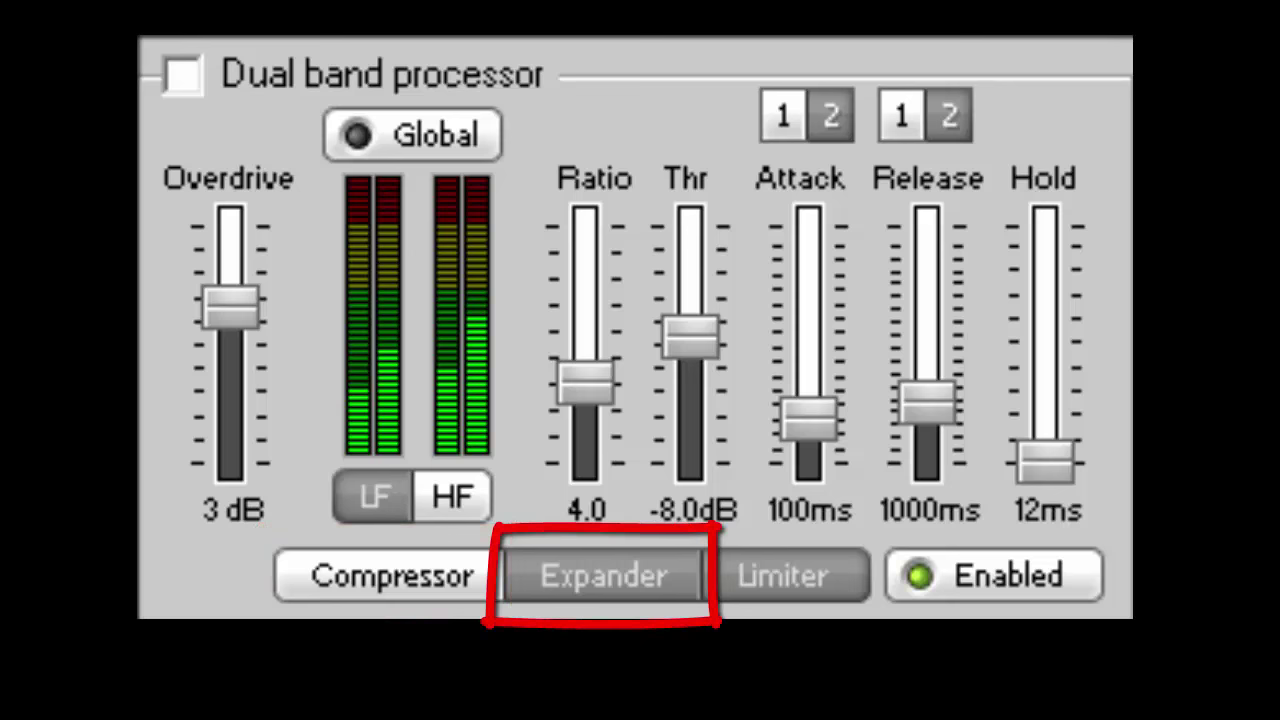
pyautogui.click(388, 575)
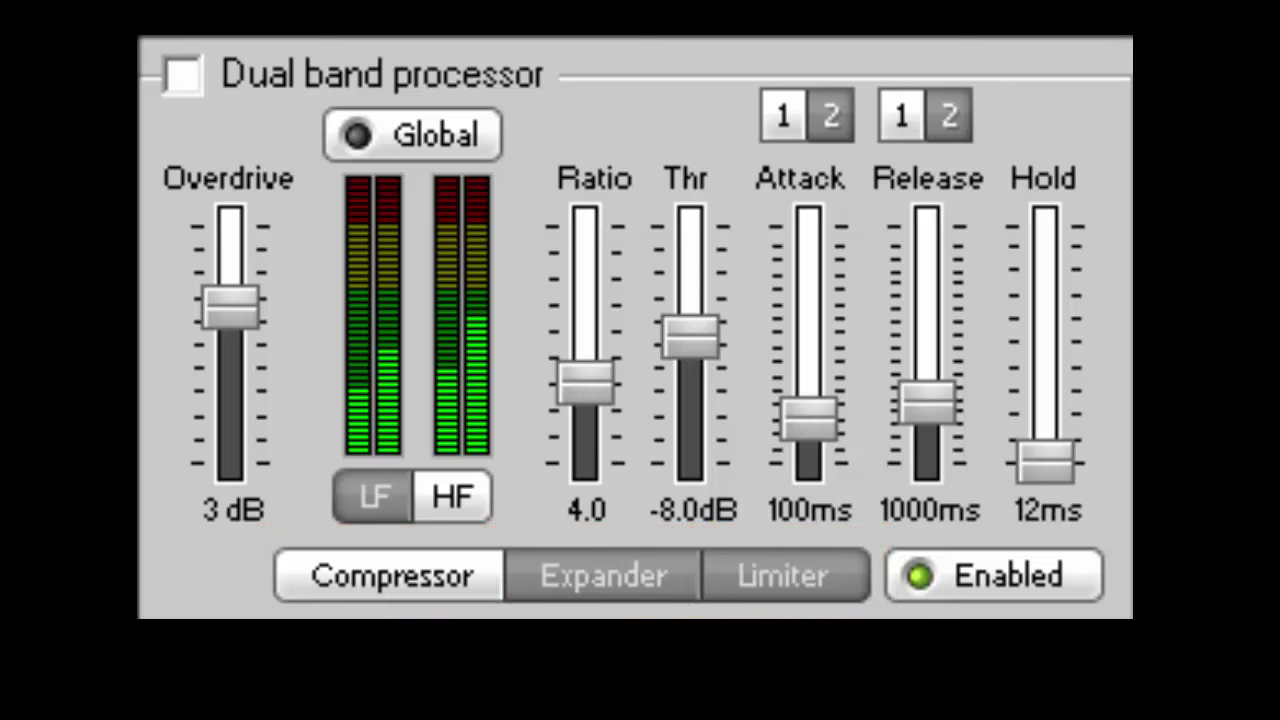